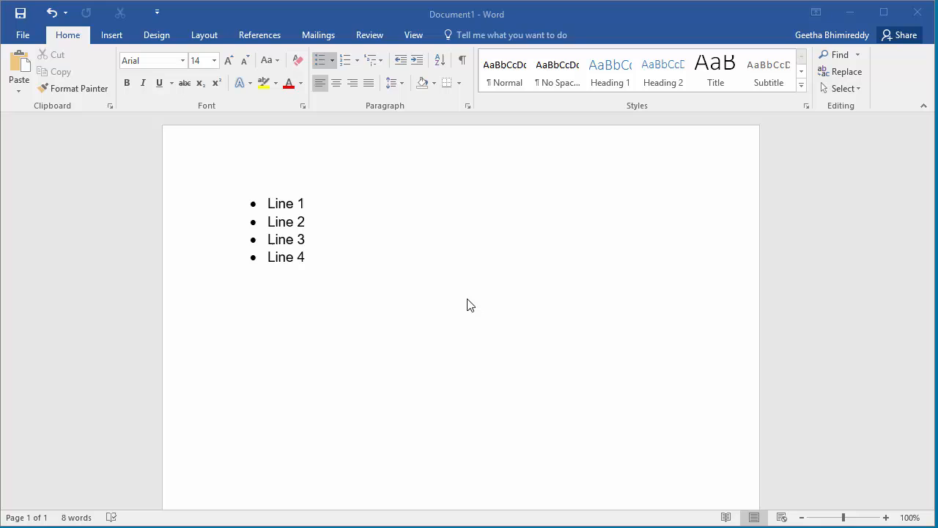
mouse_move(257, 239)
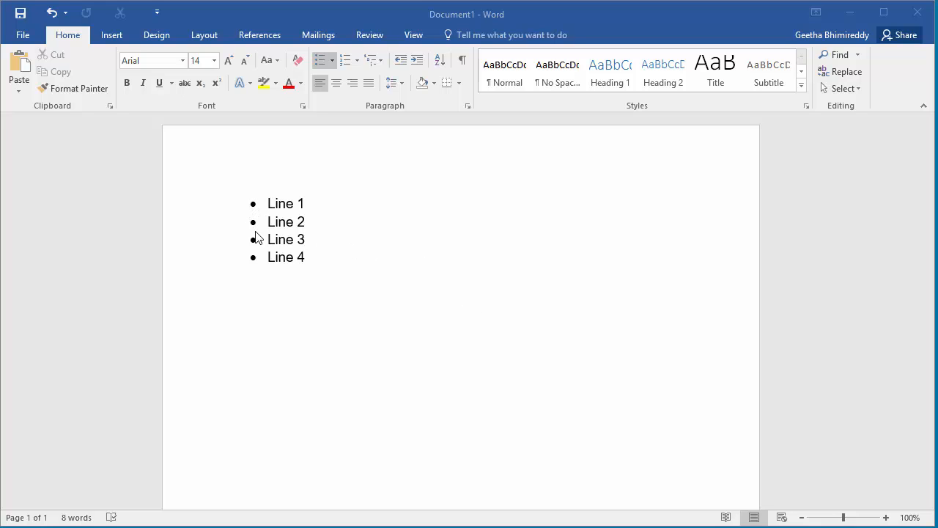
mouse_move(259, 265)
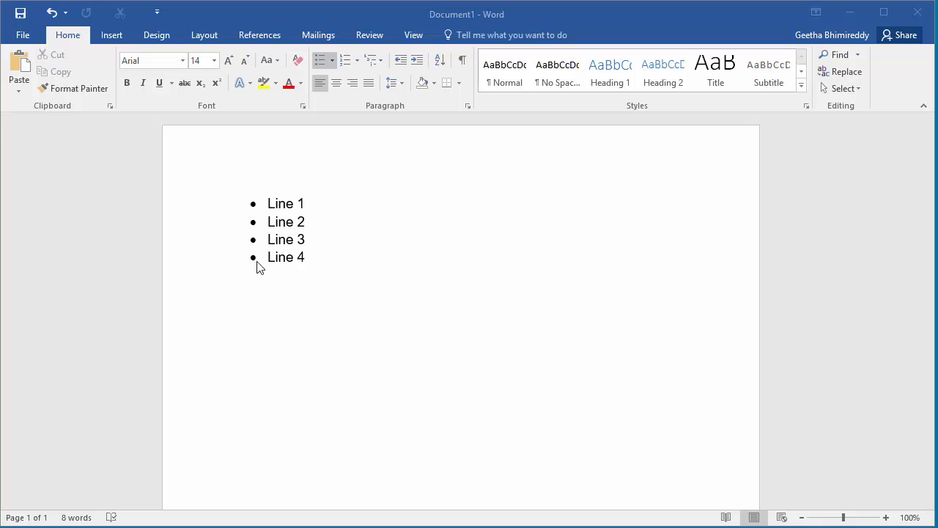
mouse_move(281, 279)
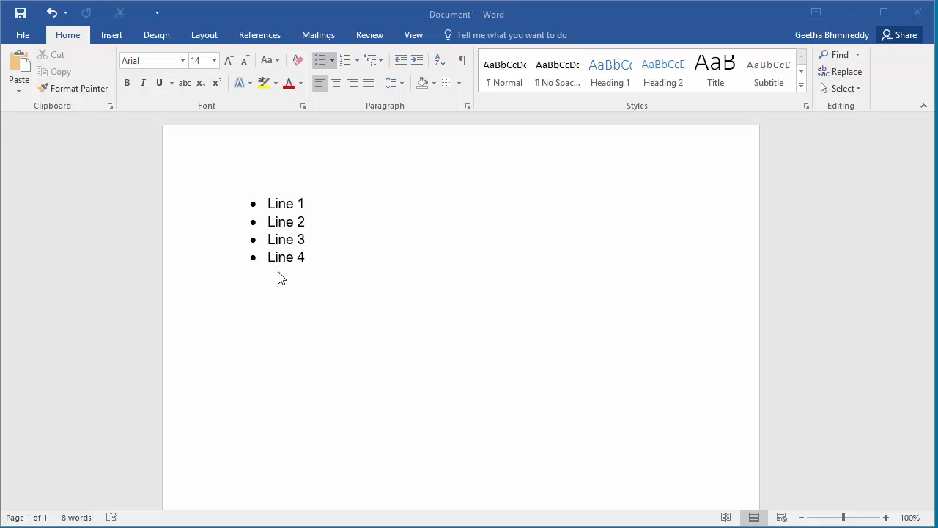
mouse_move(285, 282)
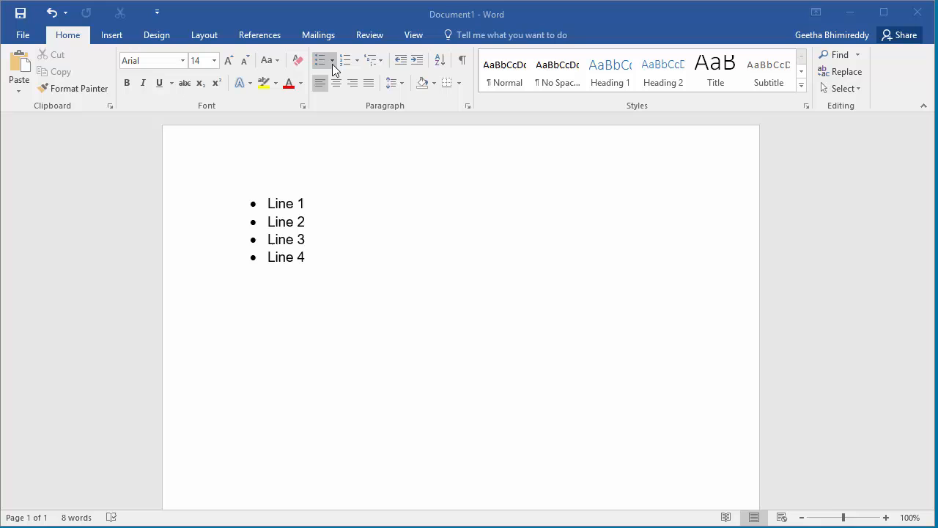
mouse_move(320, 60)
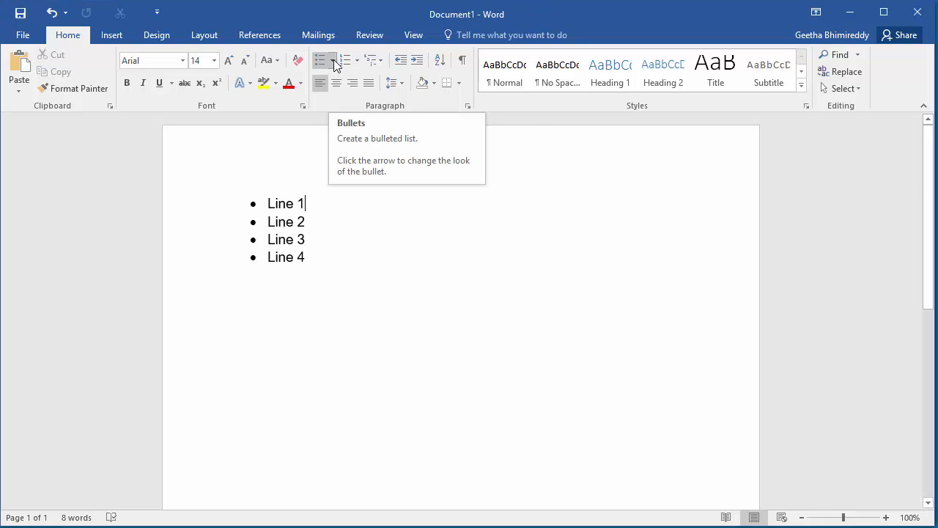
Step: Preview arrow and four-diamond bullets from the Bullet Library, keeping the round bullets
click(334, 60)
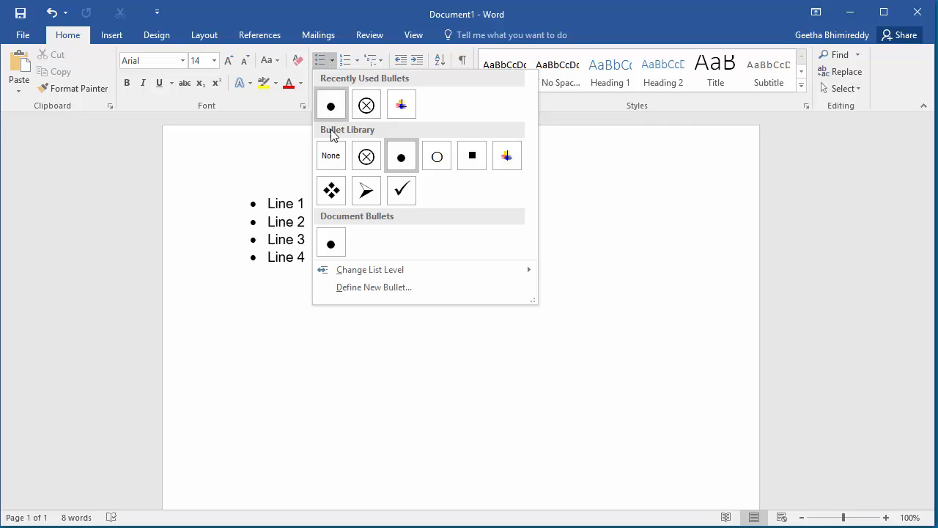
click(366, 191)
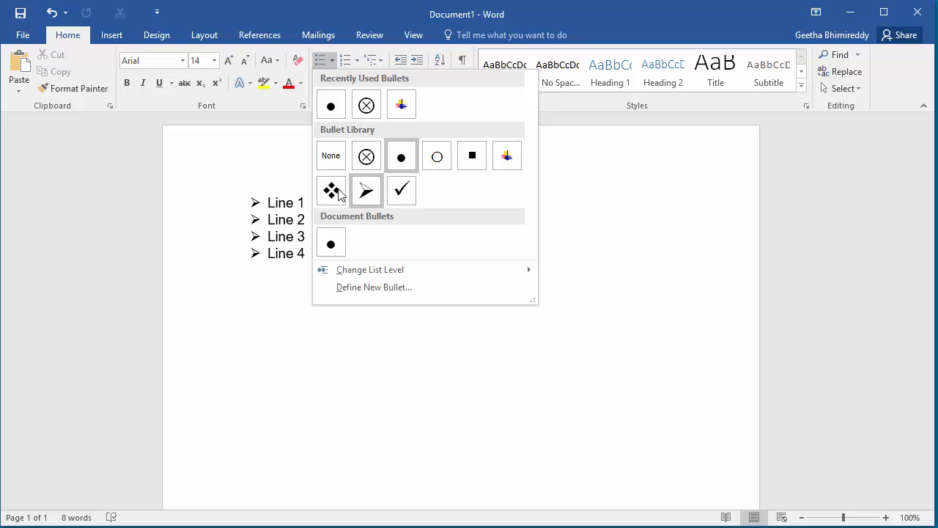
click(331, 191)
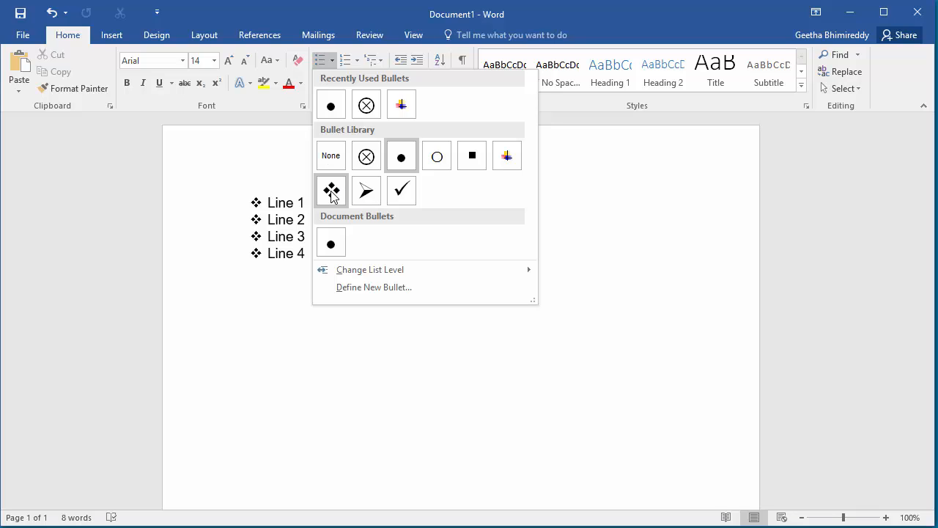
mouse_move(366, 190)
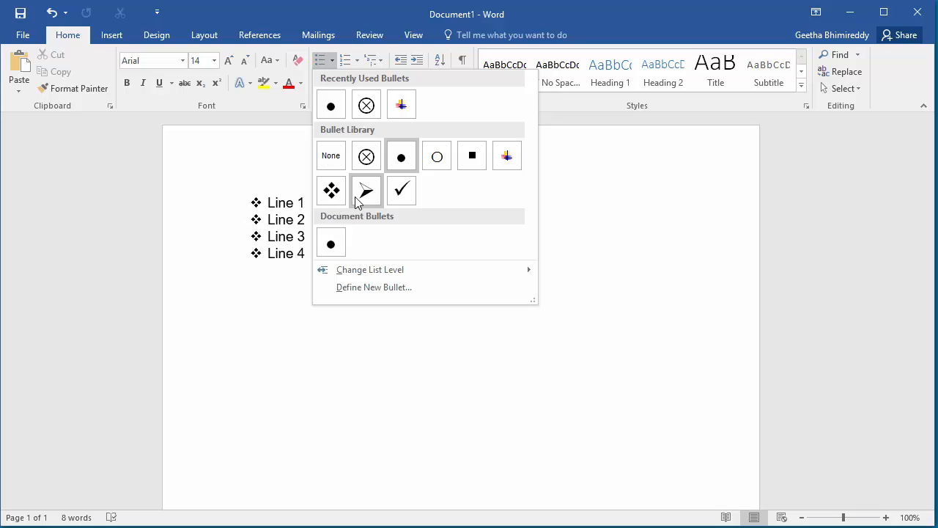
click(366, 155)
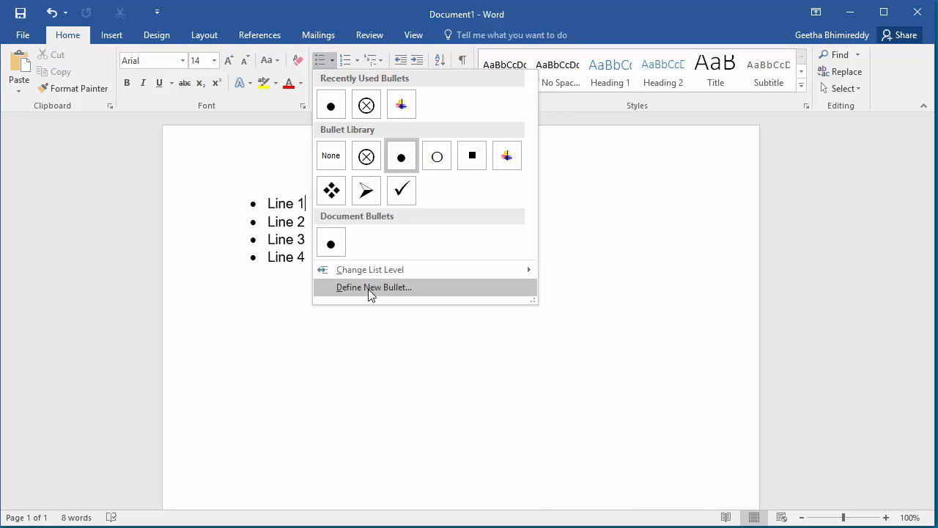
Step: Choose Define New Bullet from the Bullets dropdown
click(374, 287)
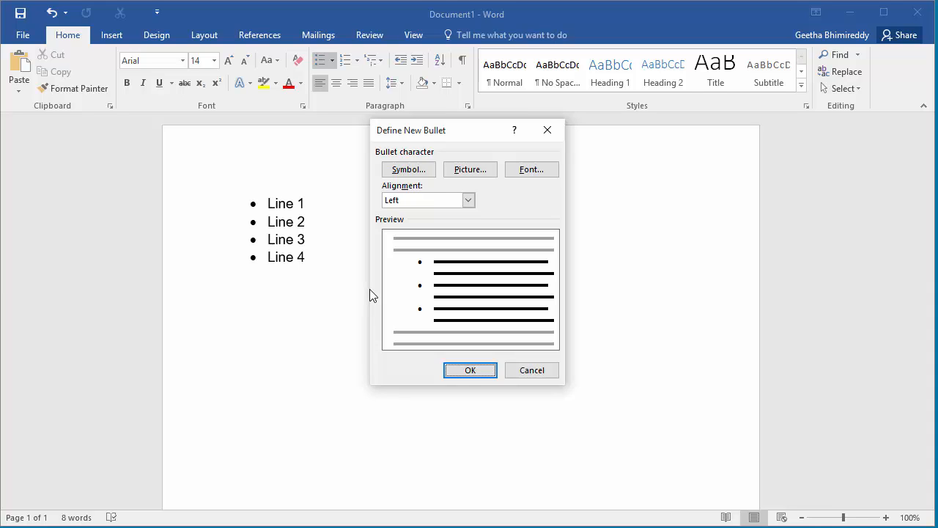
mouse_move(376, 275)
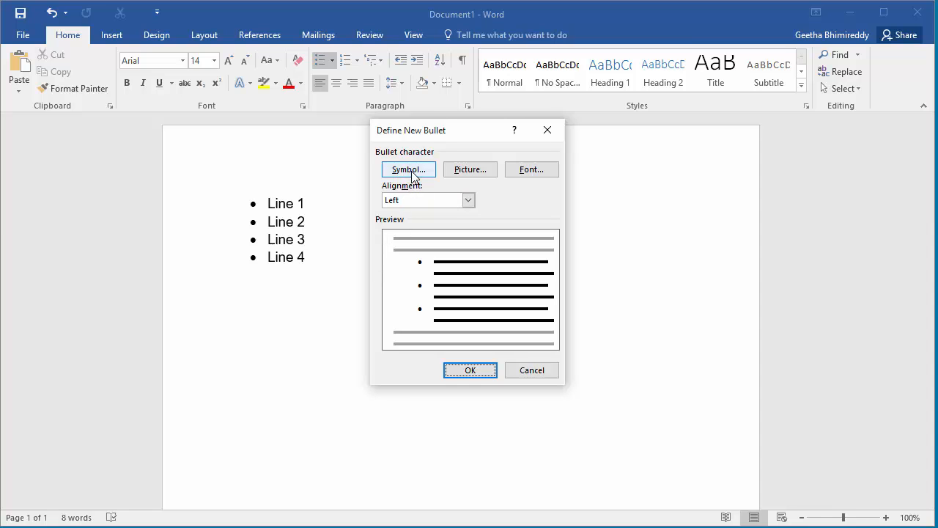
Step: Open the Symbol picker from the Define New Bullet dialog
click(408, 170)
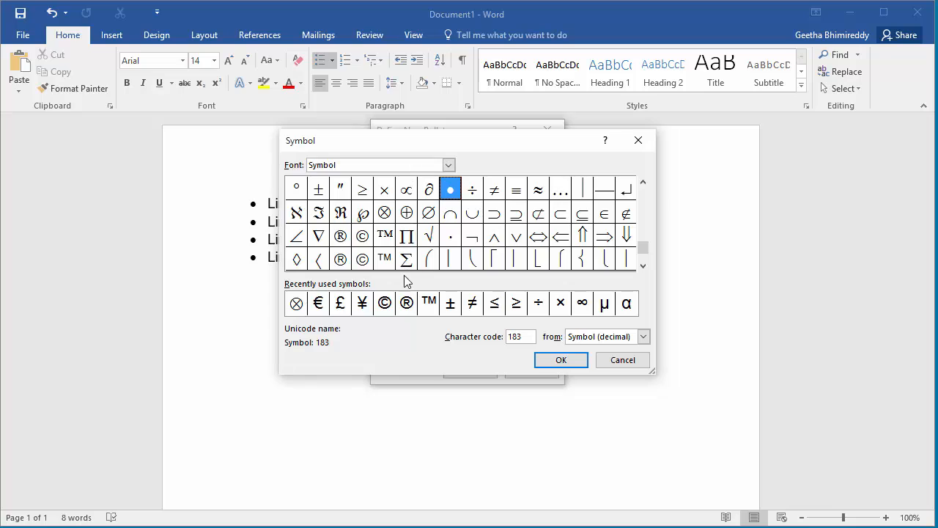
mouse_move(402, 314)
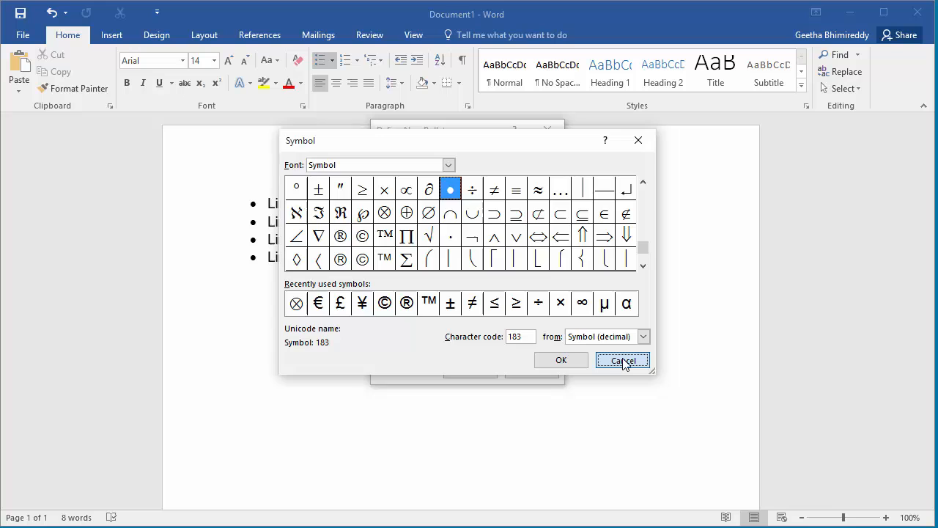
Step: Cancel the Symbol picker and open Insert Pictures for a picture bullet
click(622, 360)
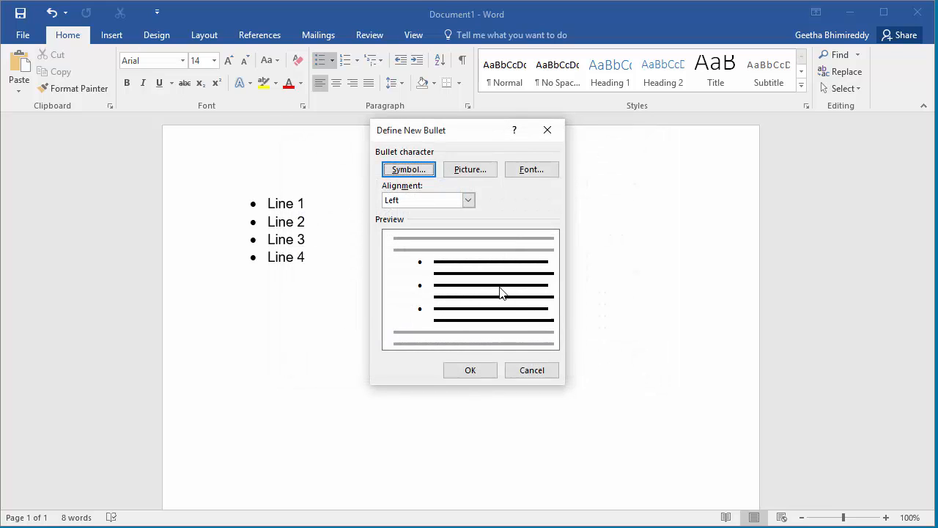
mouse_move(494, 286)
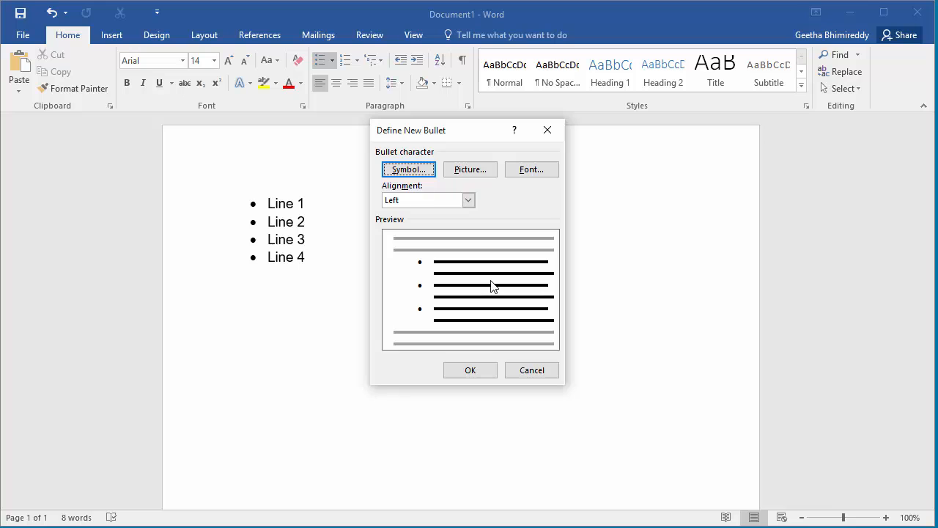
mouse_move(459, 255)
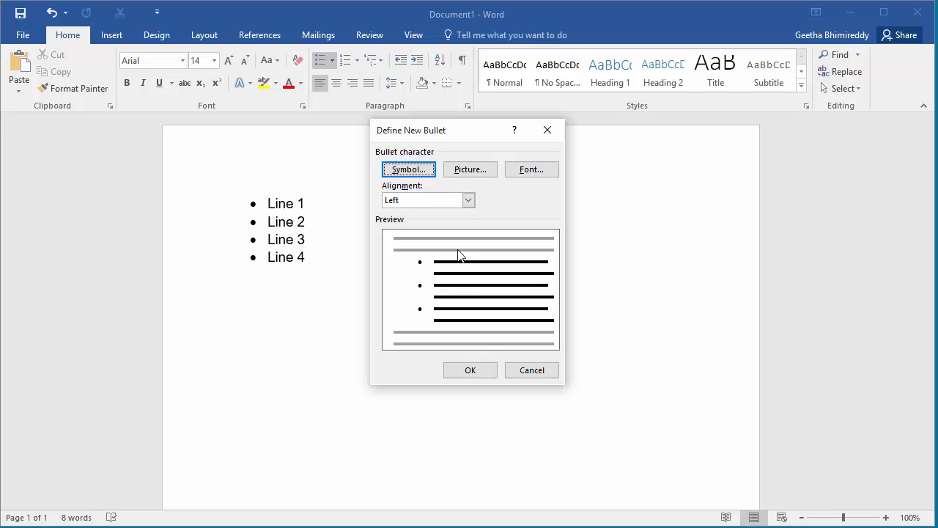
click(470, 170)
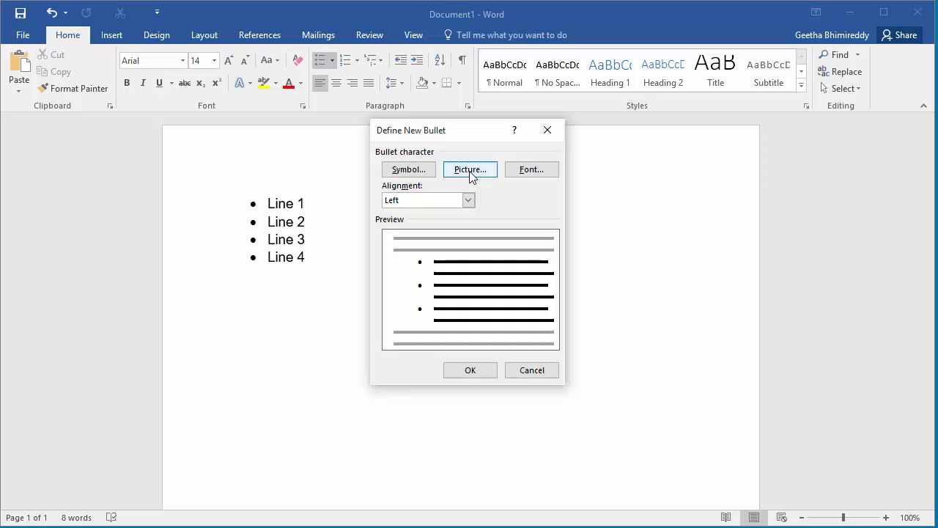
click(470, 170)
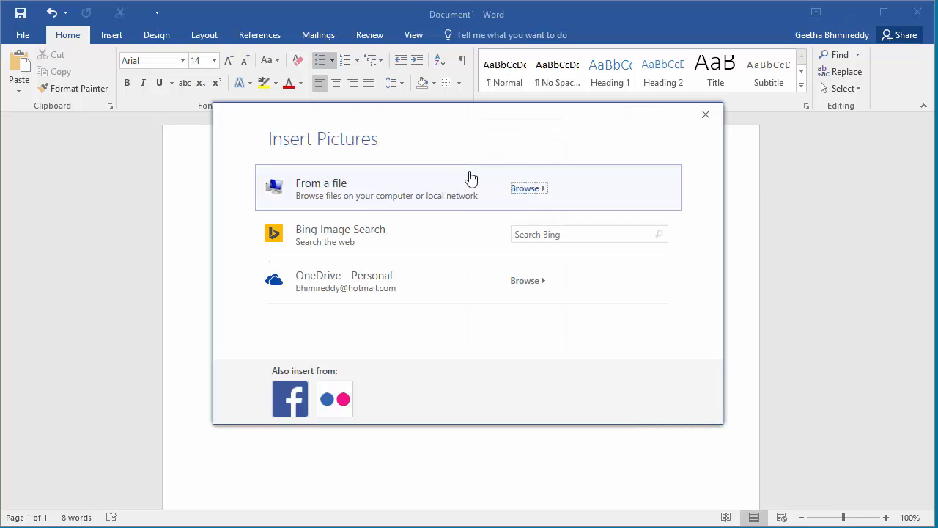